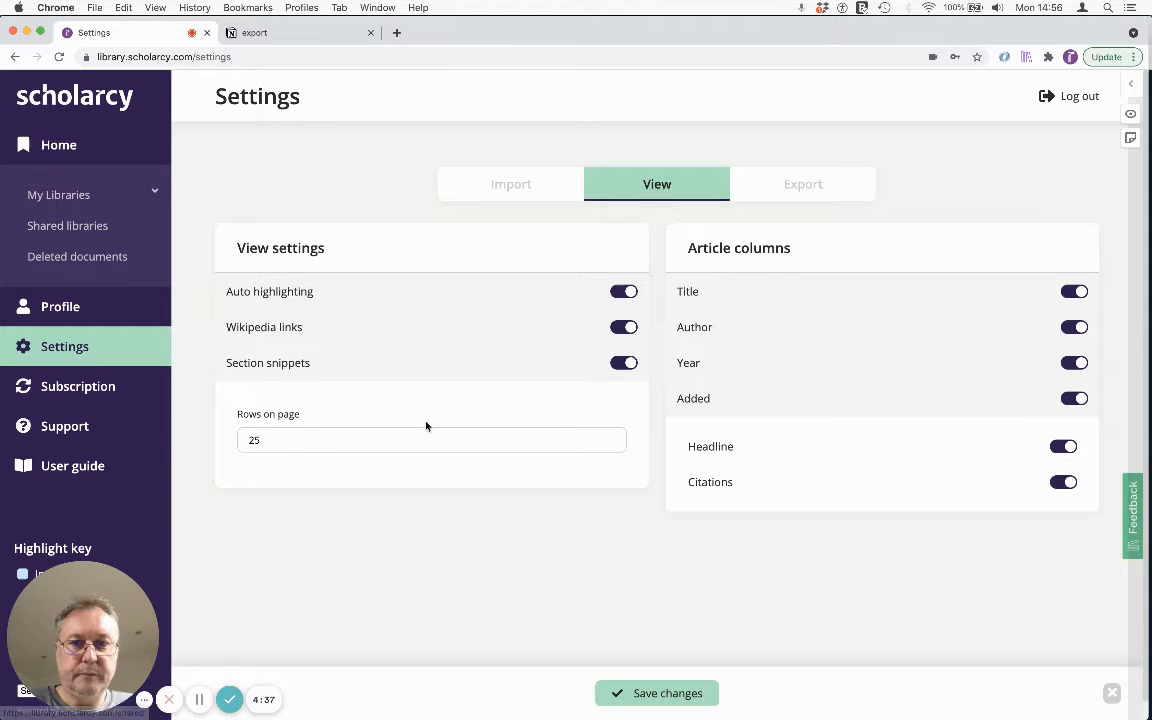
# Set Rows on page to 100 in View settings and save
pyautogui.click(432, 440)
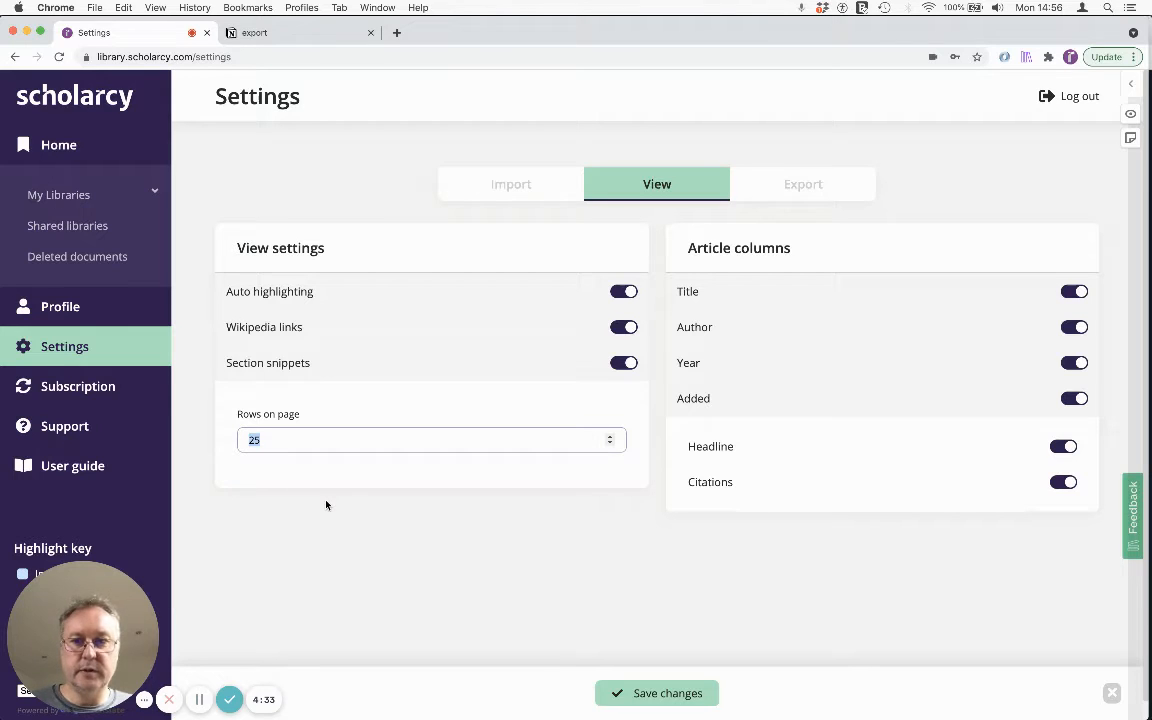
pyautogui.write('100')
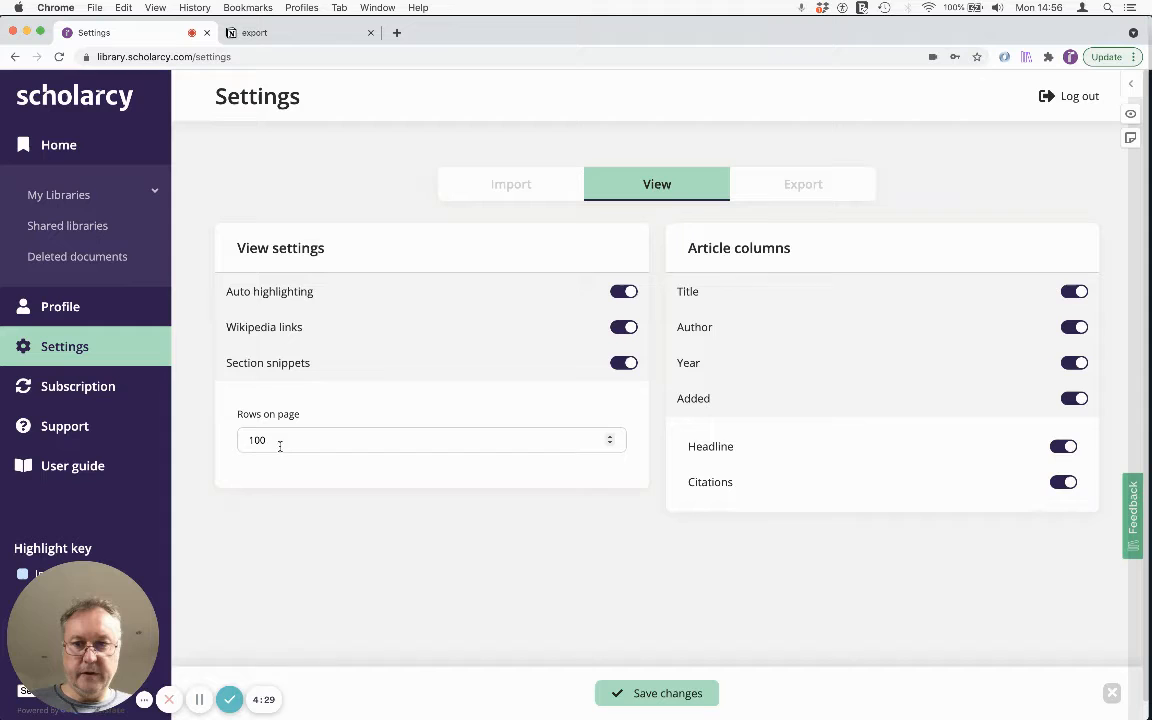
pyautogui.click(656, 692)
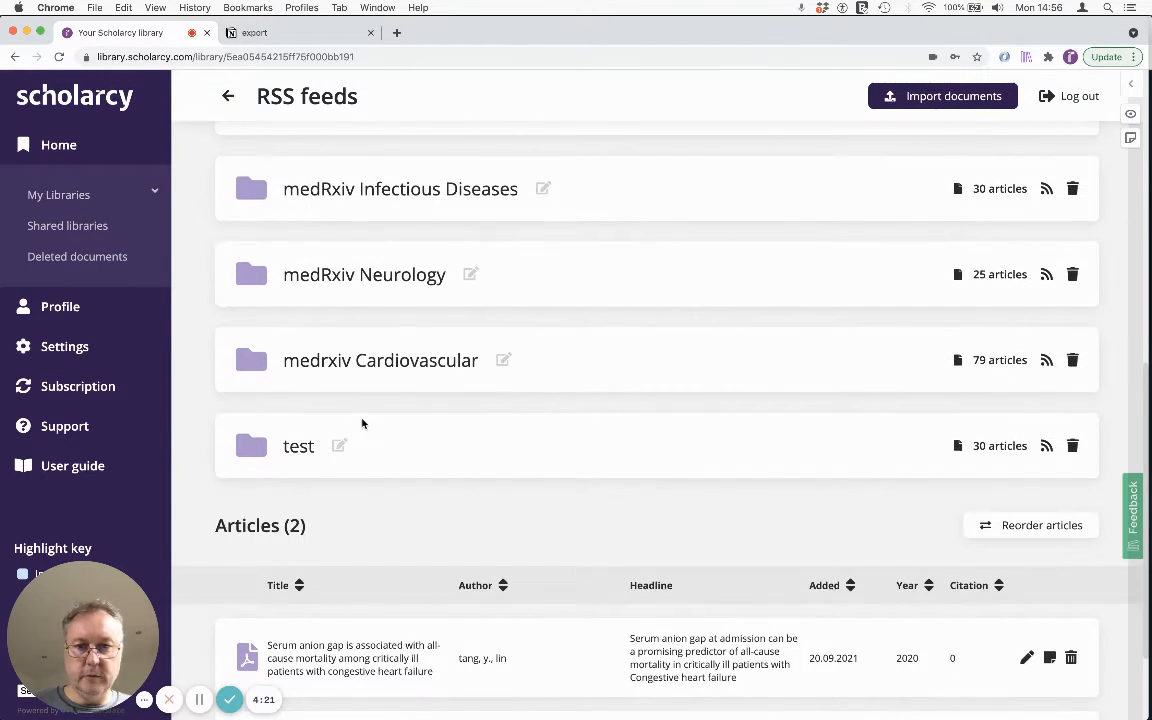
# Enter the medrxiv Cardiovascular folder (79 articles) and show its Move/Export/Delete options
pyautogui.click(380, 360)
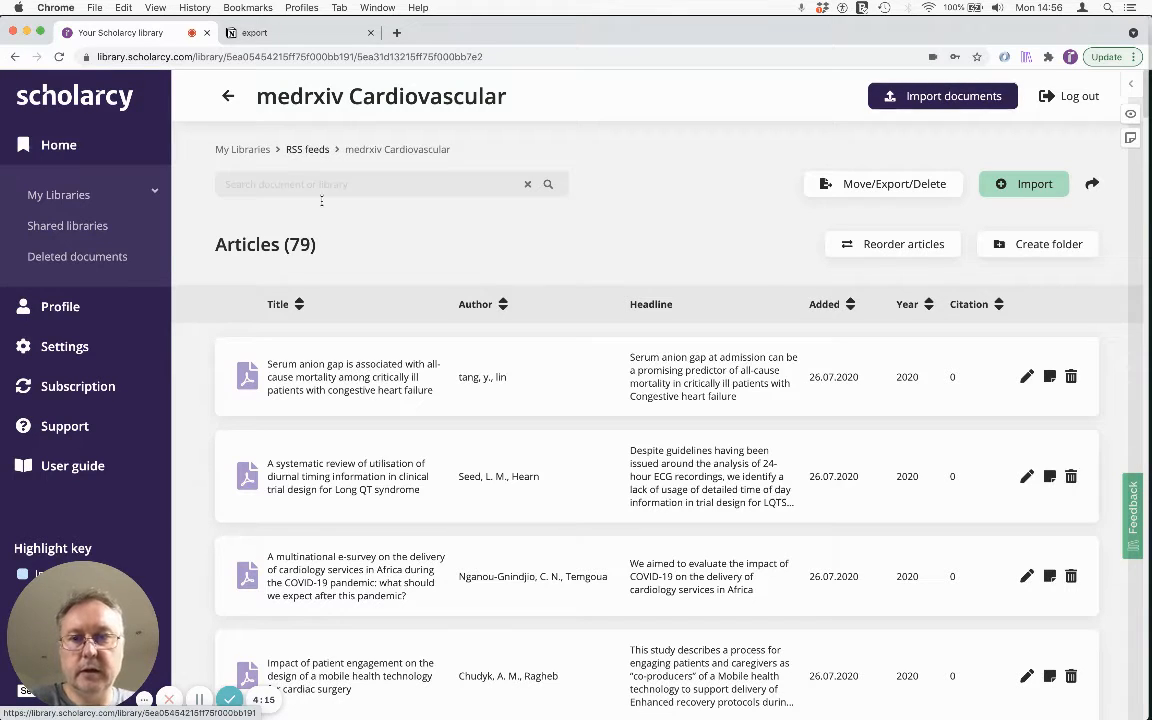
pyautogui.moveTo(324, 210)
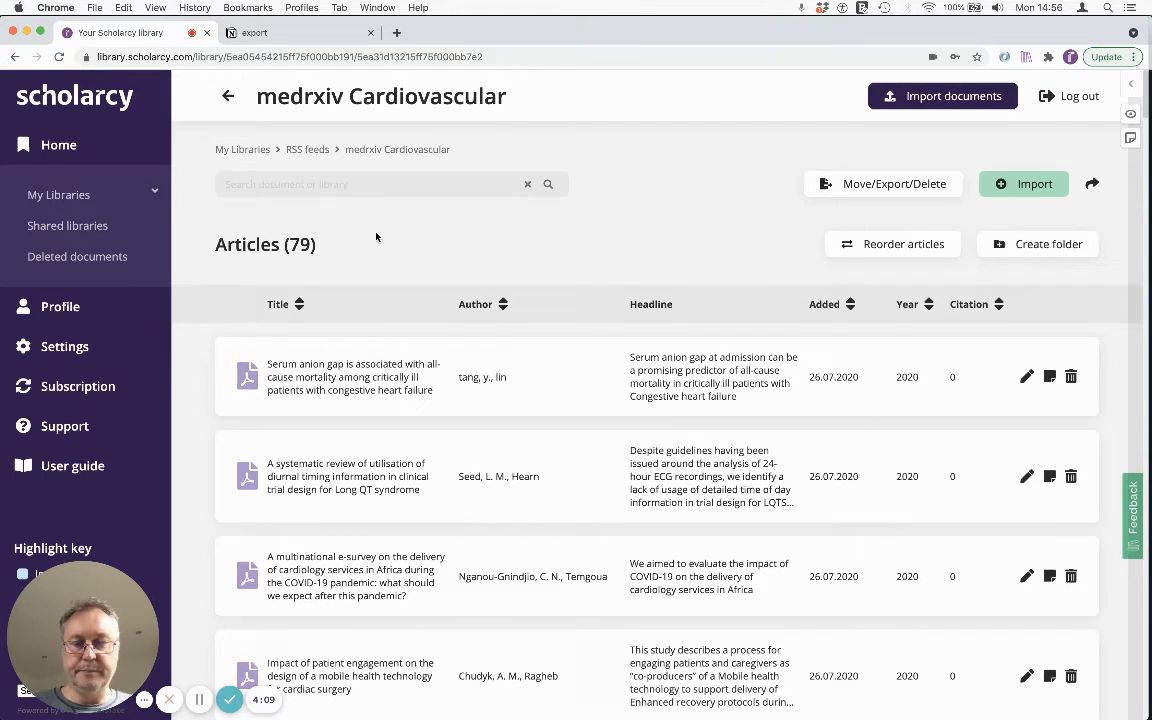
pyautogui.moveTo(832, 148)
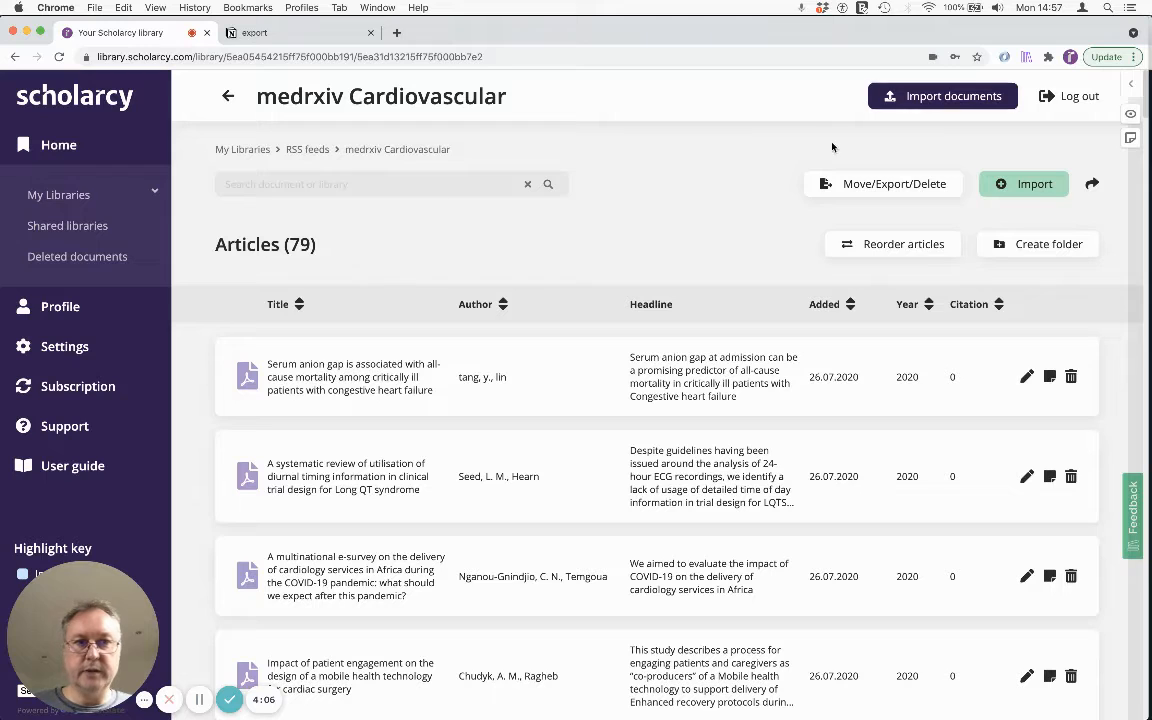
pyautogui.click(882, 184)
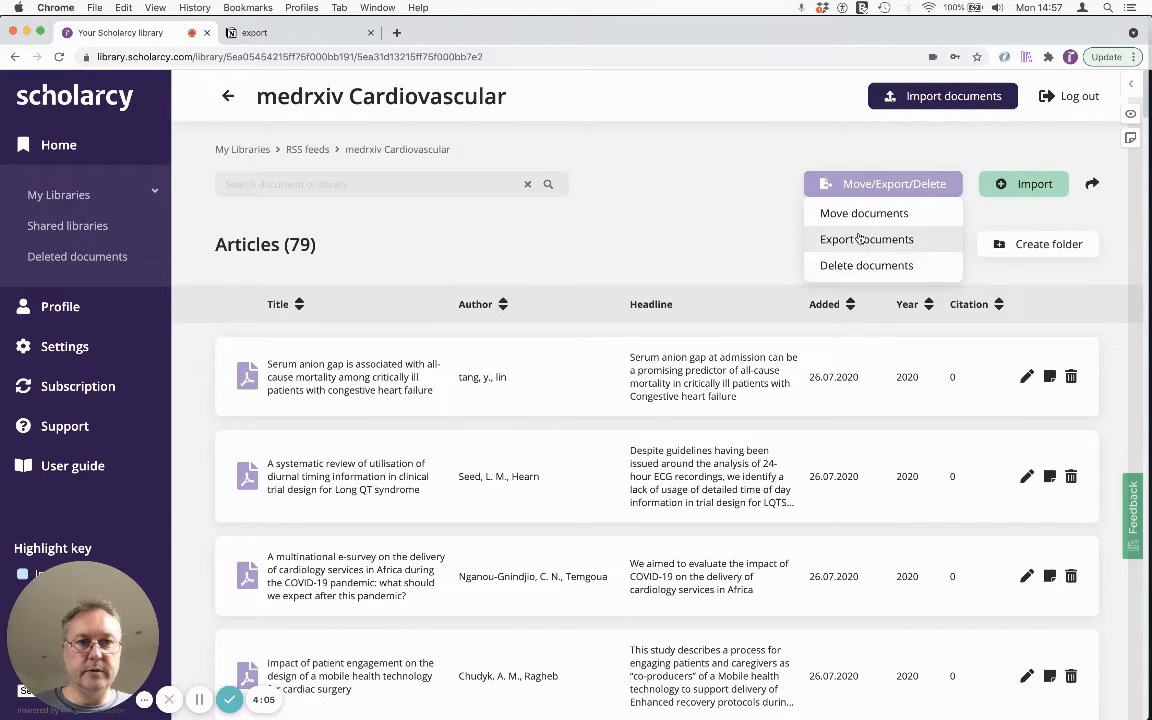
# Export all selected articles in Excel format and save the file as export
pyautogui.click(866, 240)
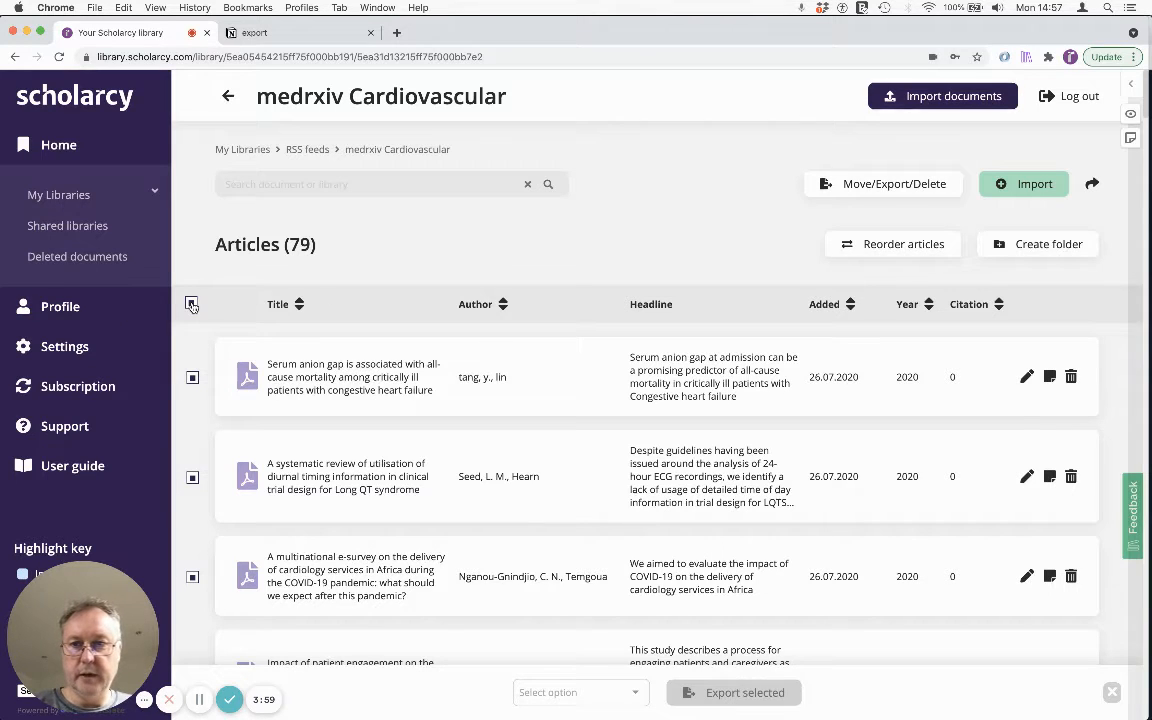
pyautogui.click(580, 692)
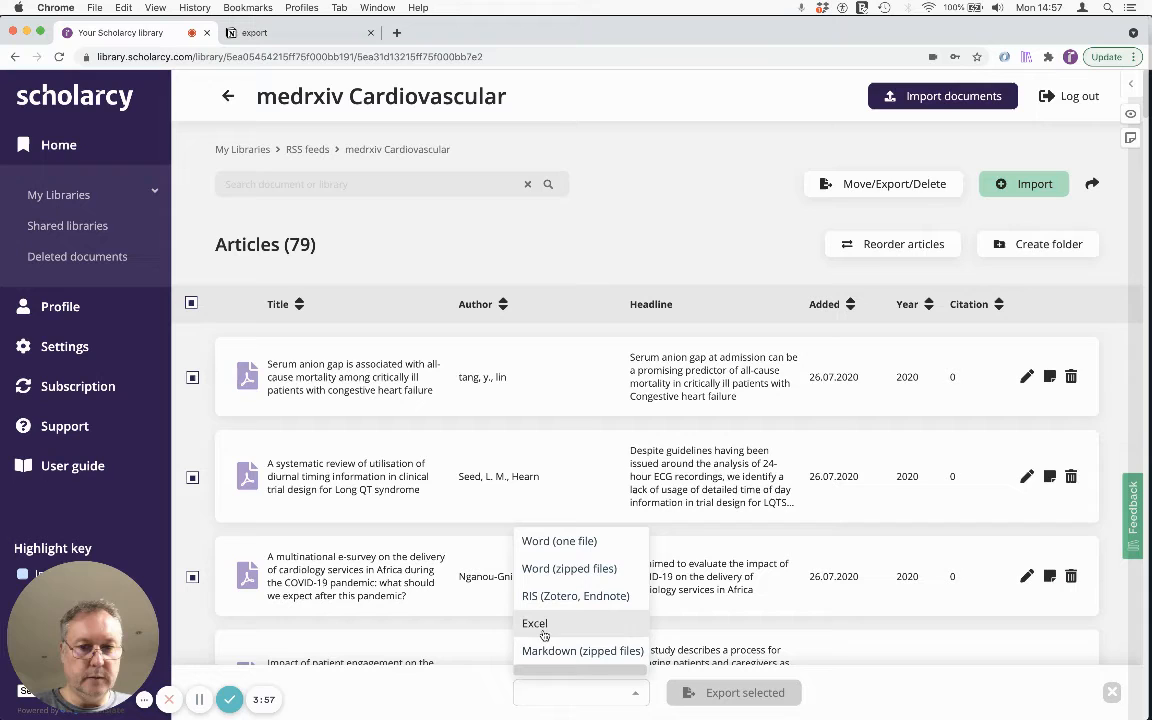
pyautogui.click(534, 624)
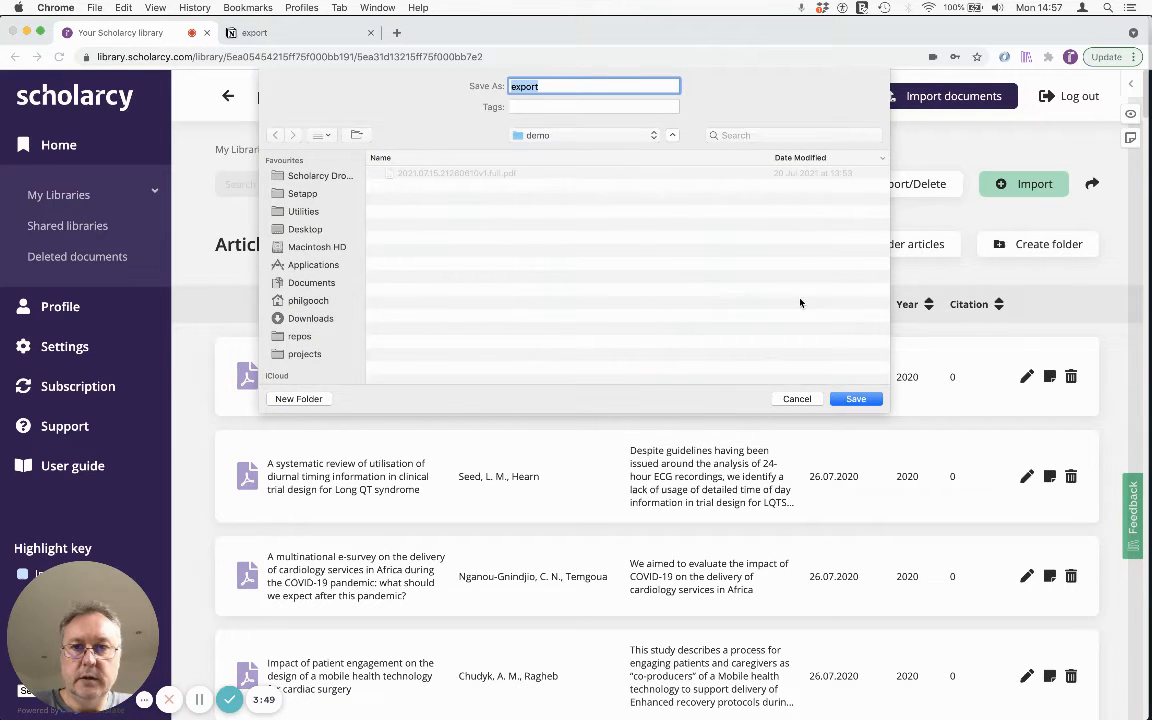
pyautogui.click(856, 398)
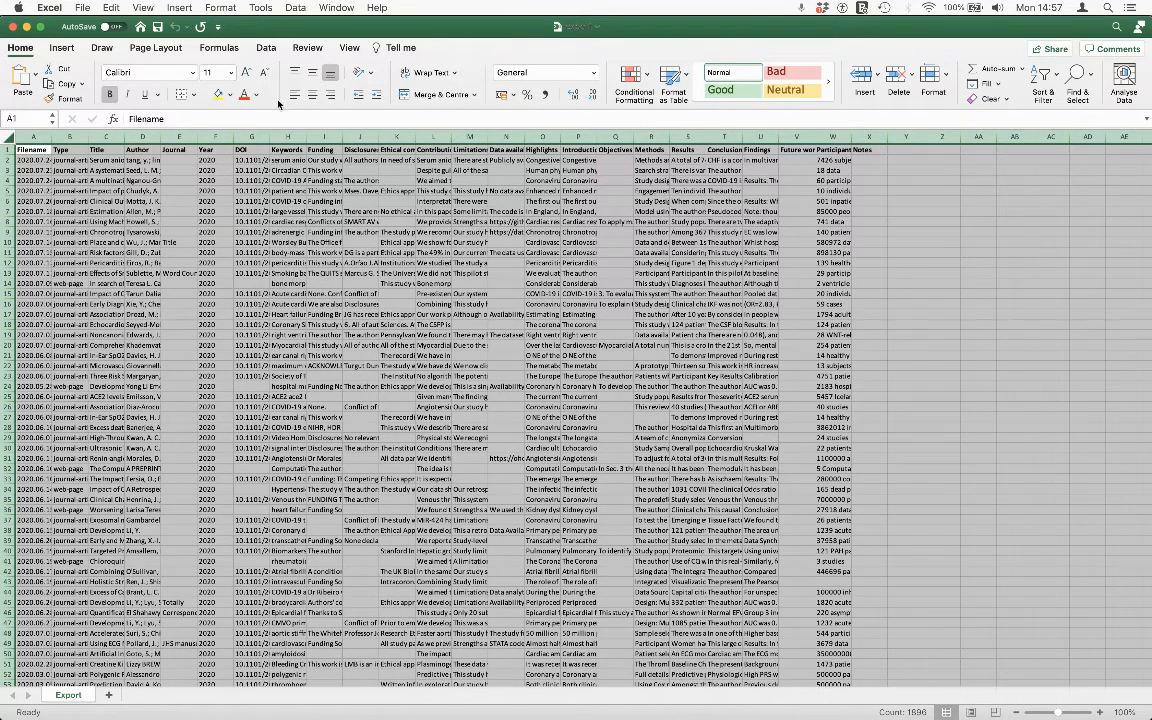
# AutoFit all row heights for wrapped text and freeze panes at B2
pyautogui.click(428, 72)
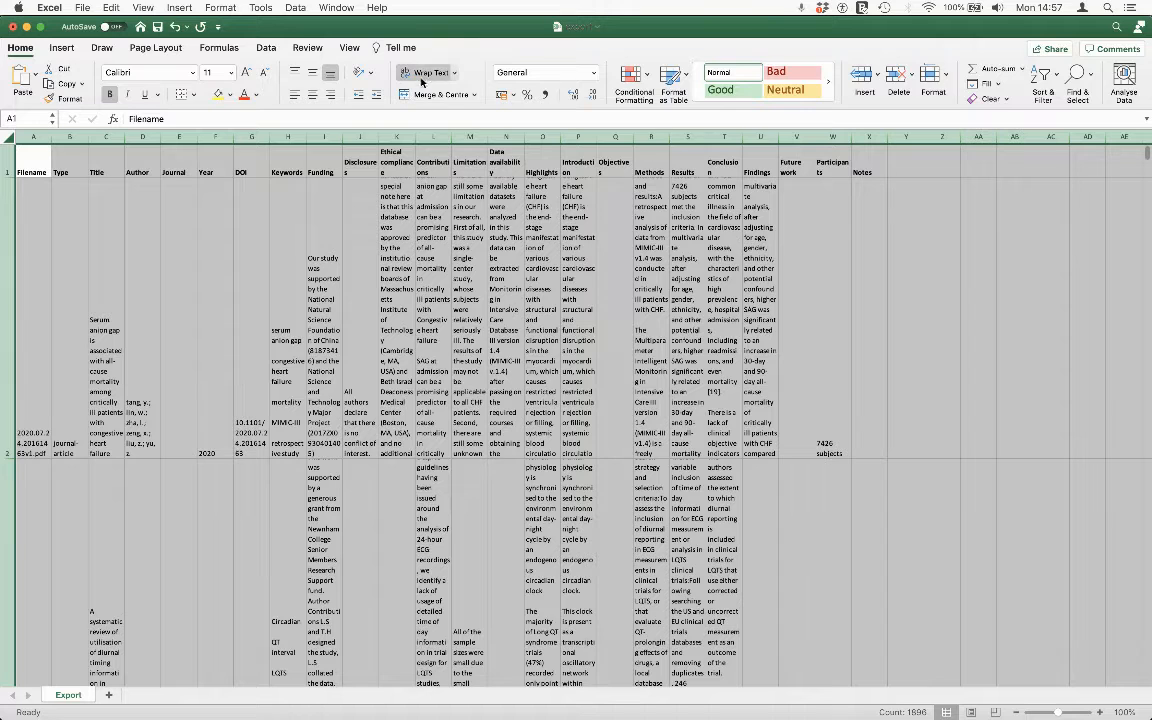
pyautogui.click(220, 8)
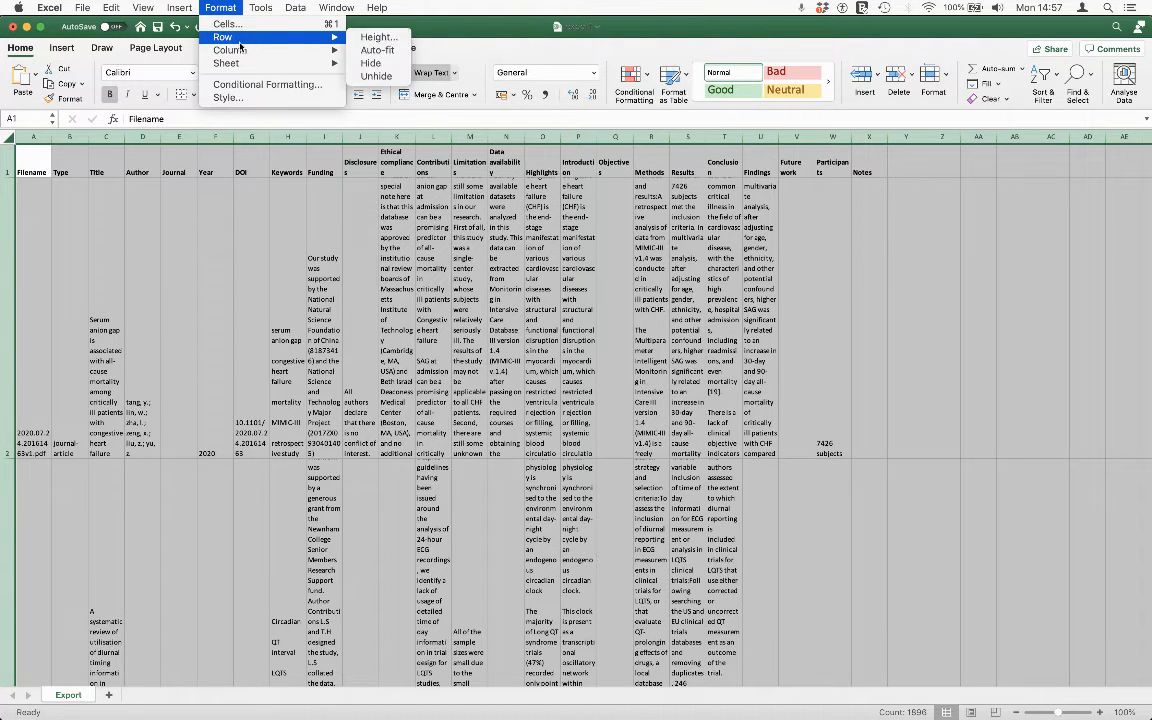
pyautogui.click(220, 8)
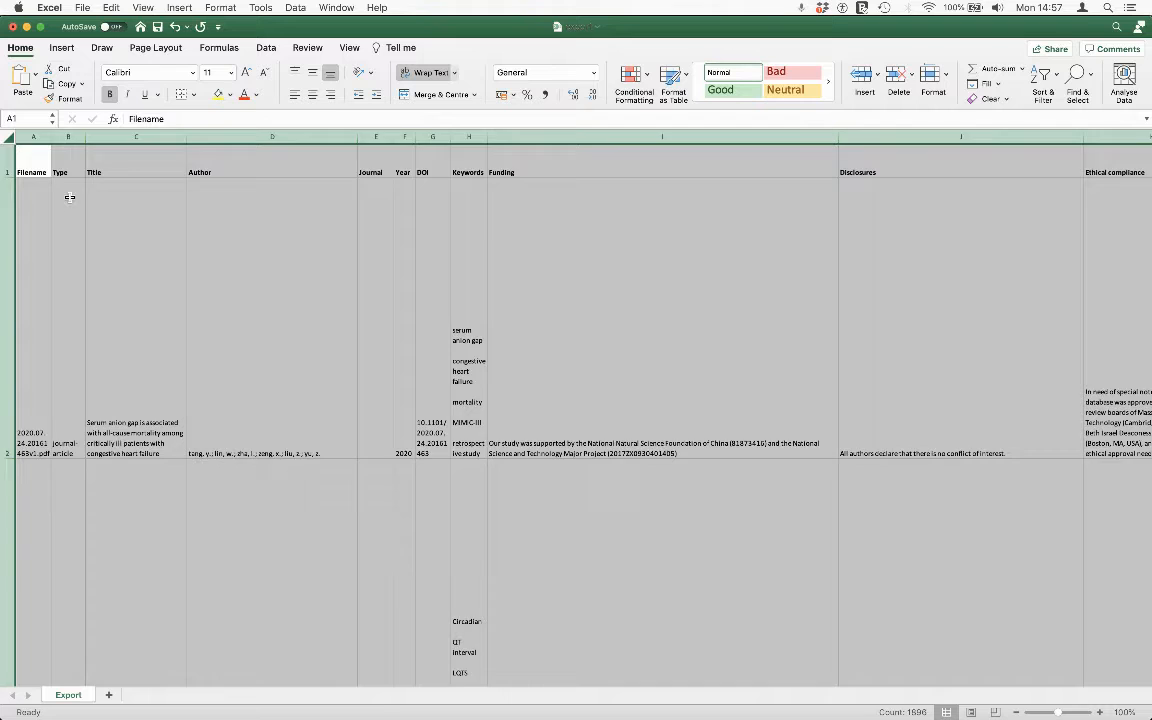
pyautogui.click(336, 8)
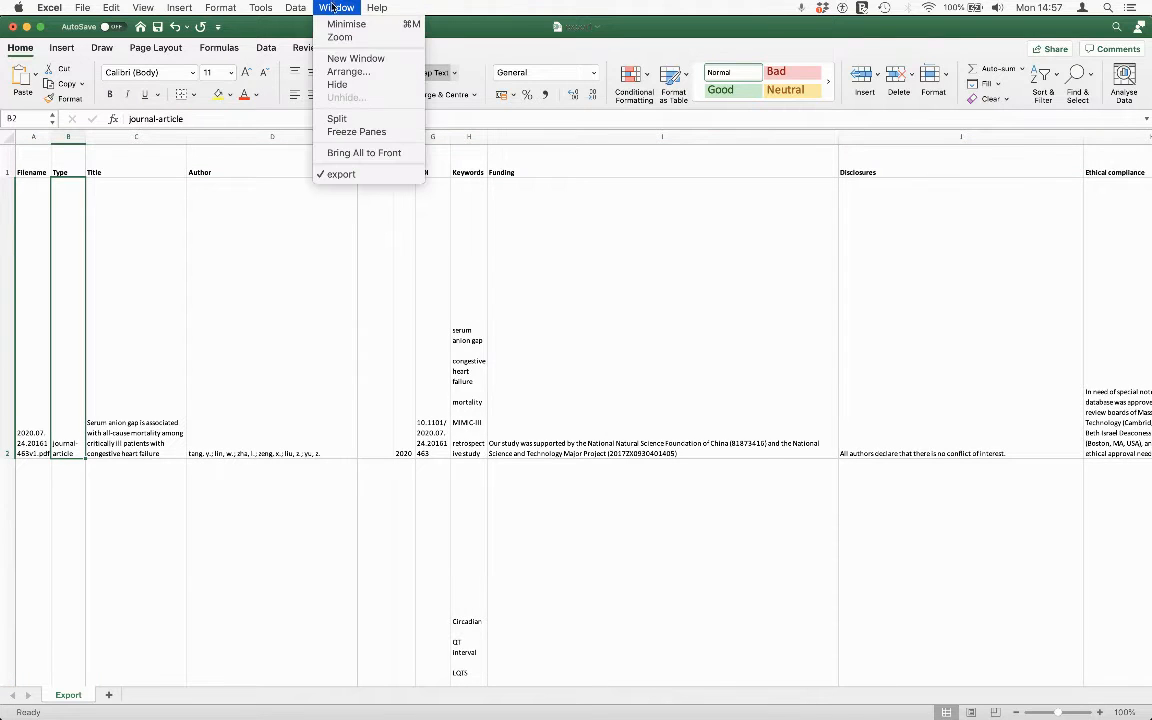
pyautogui.click(336, 8)
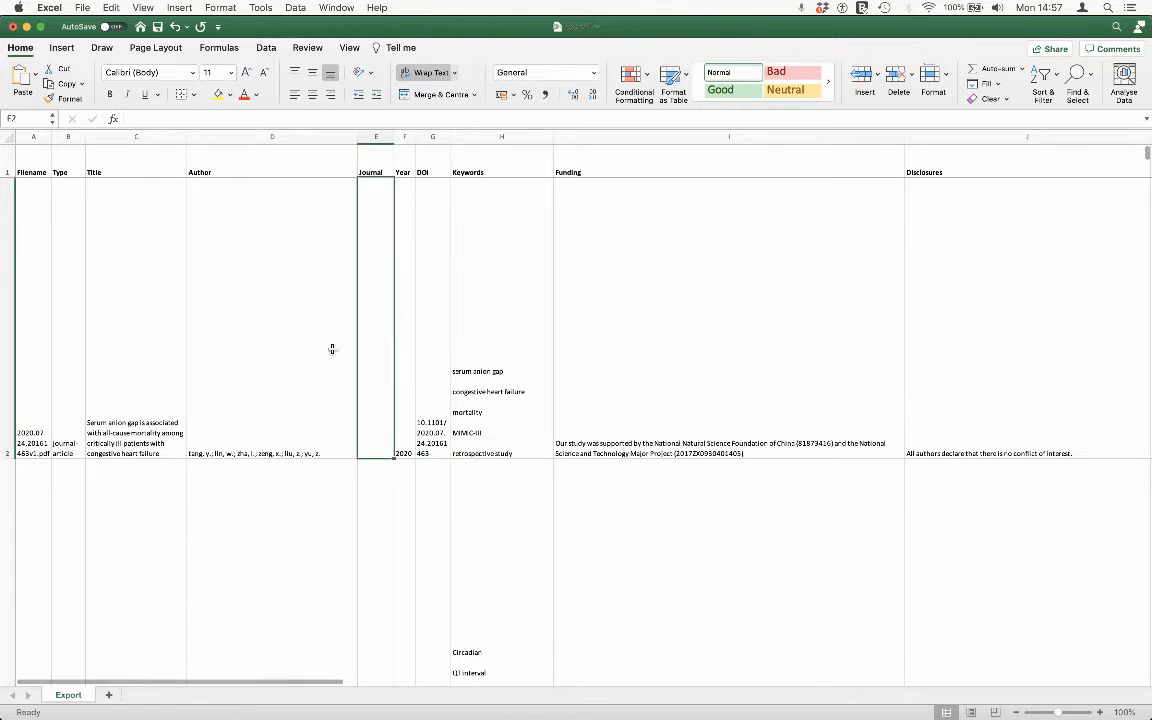
pyautogui.click(606, 340)
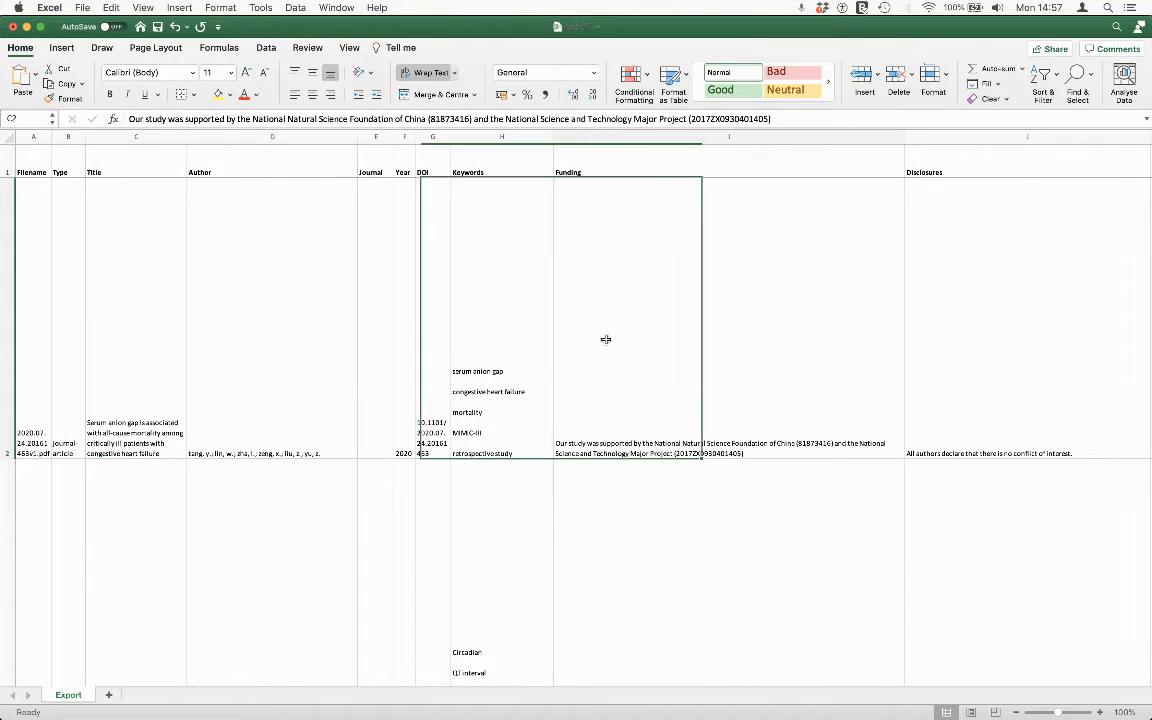
pyautogui.hscroll(3)
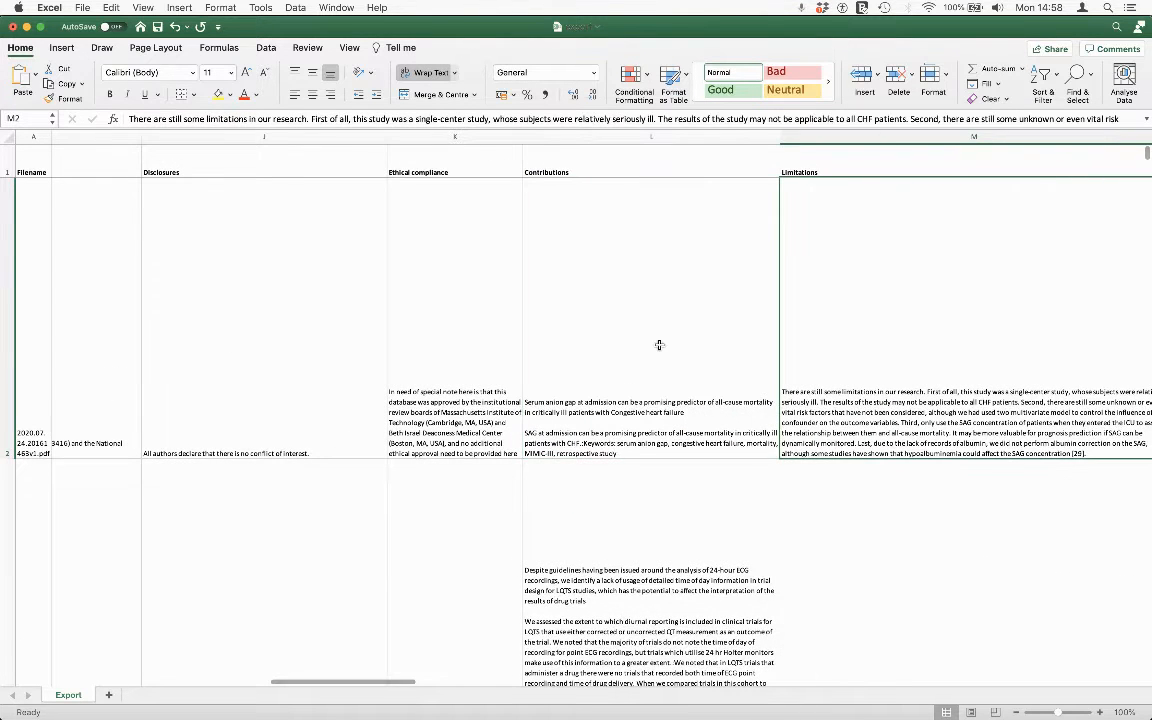
pyautogui.hscroll(3)
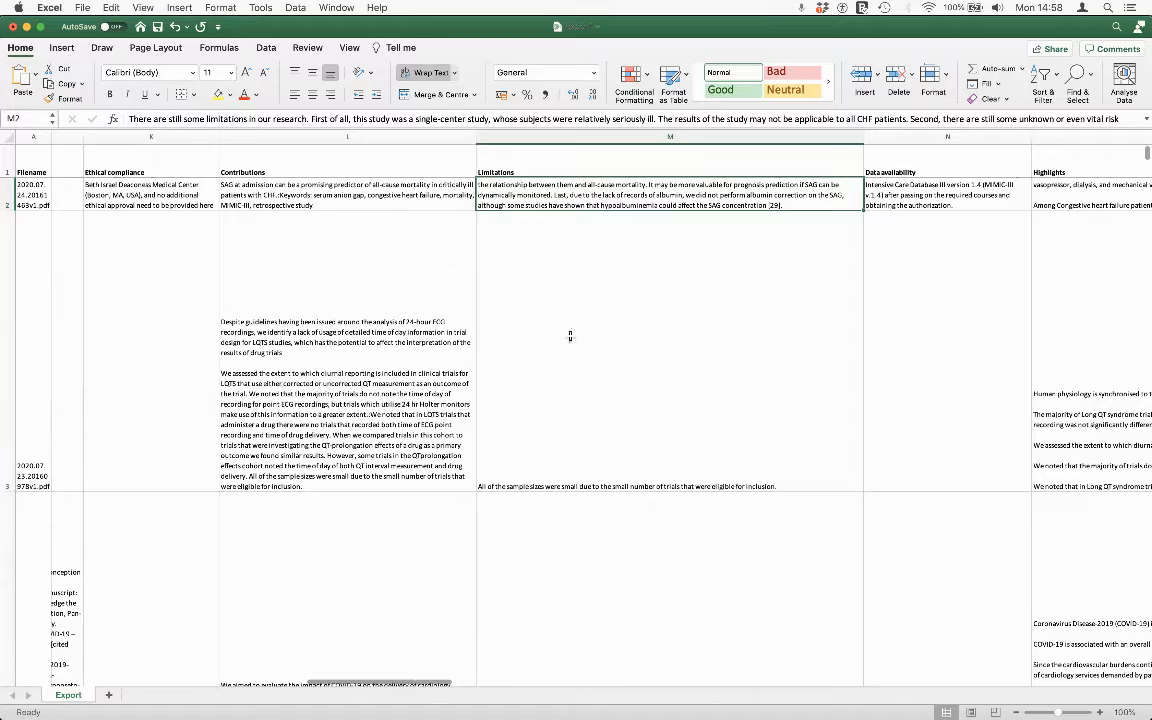
pyautogui.hscroll(3)
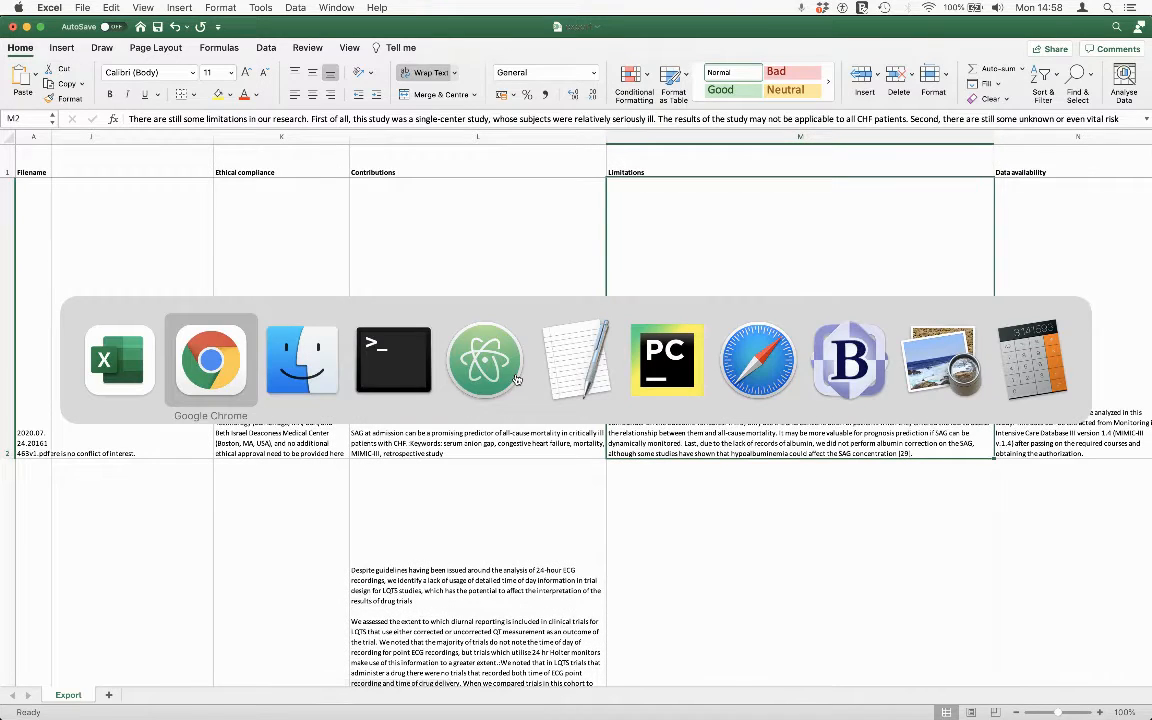
# Switch to Chrome's Notion export page and scan the table columns from Filename to Highlights
pyautogui.click(210, 360)
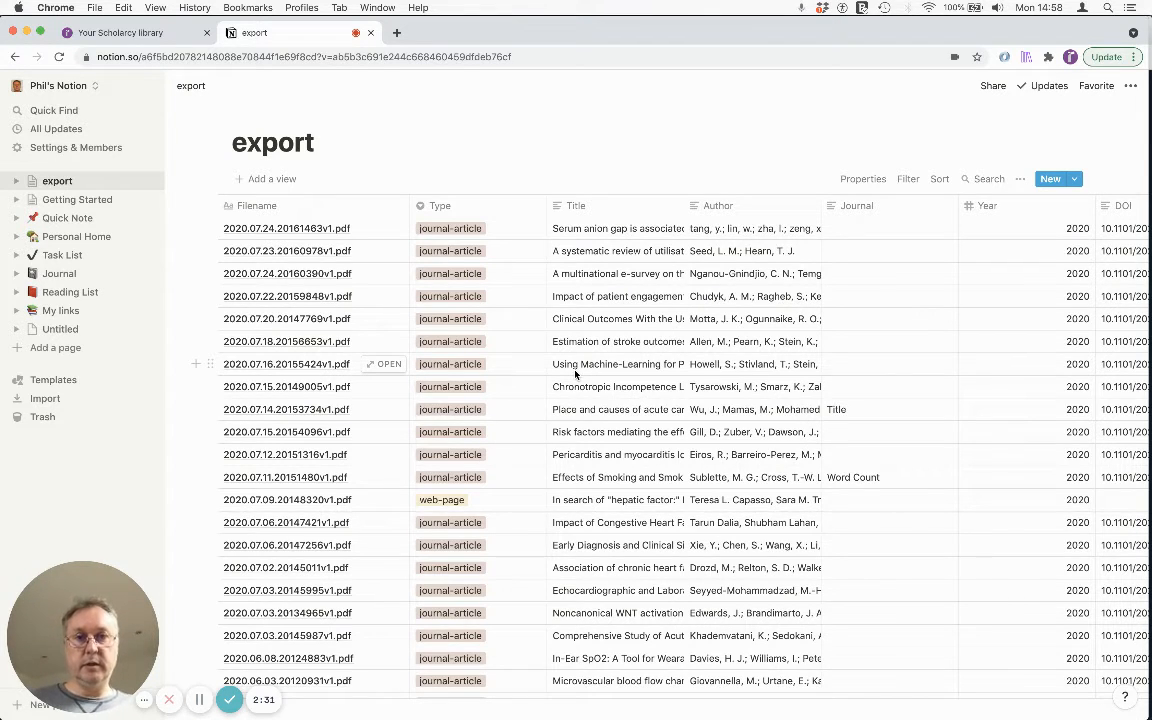
pyautogui.hscroll(3)
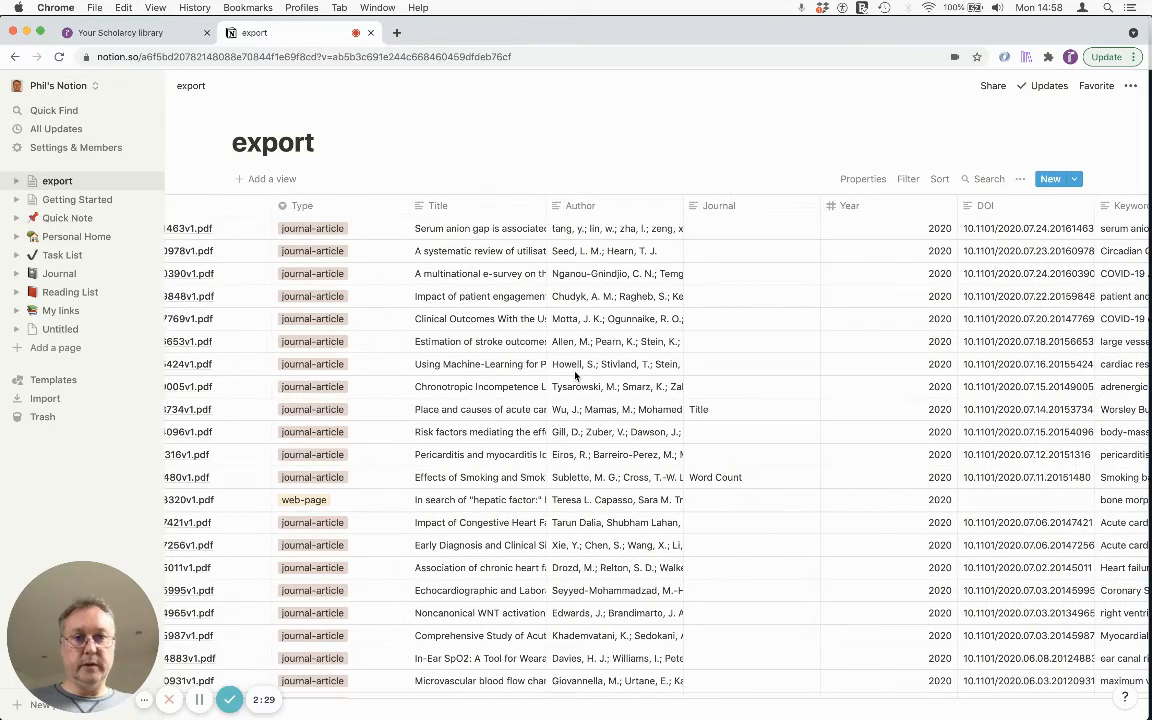
pyautogui.hscroll(3)
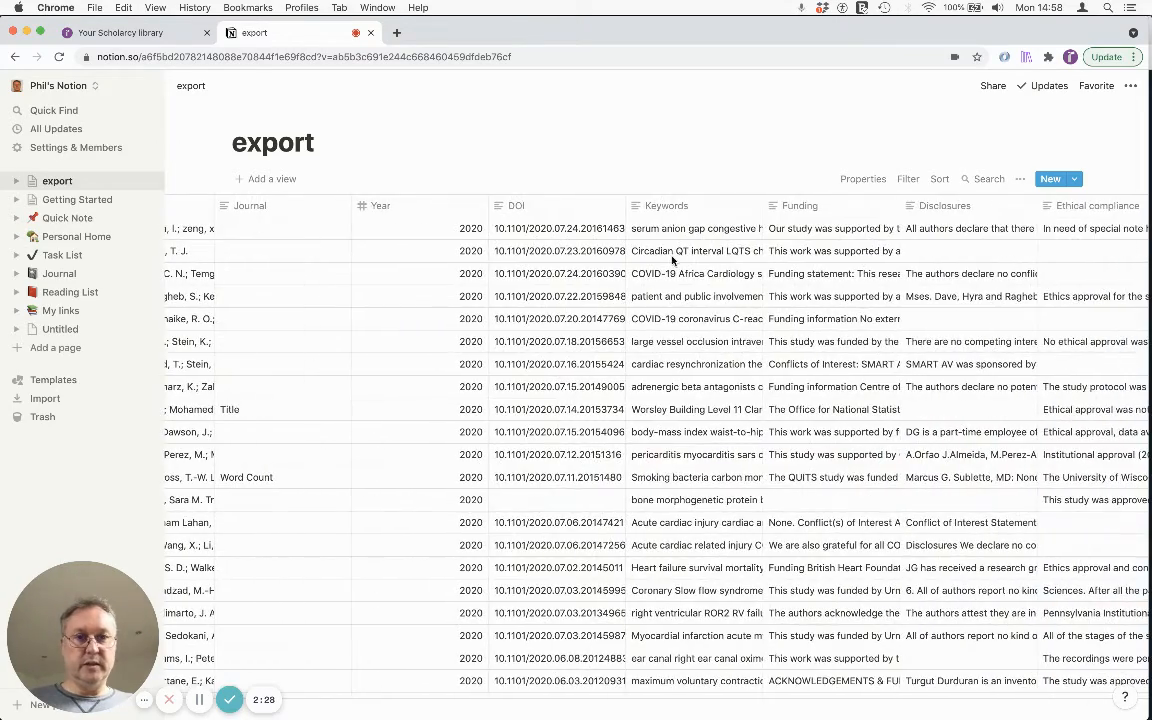
pyautogui.click(696, 228)
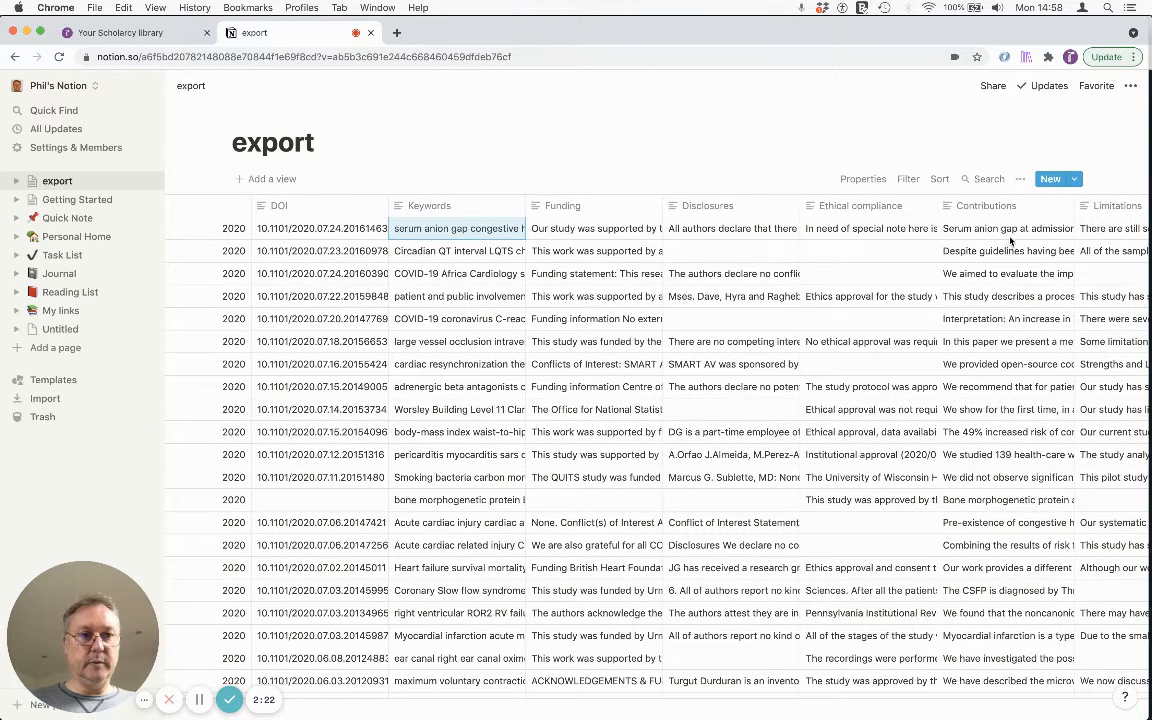
pyautogui.click(1008, 228)
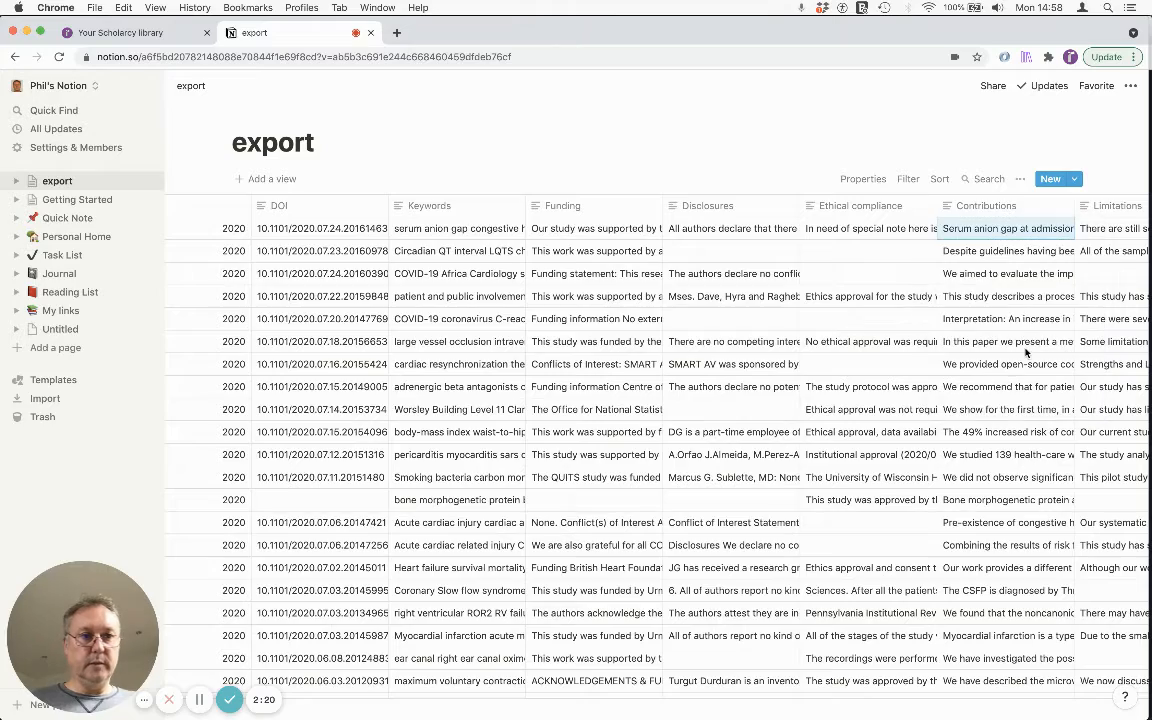
pyautogui.hscroll(3)
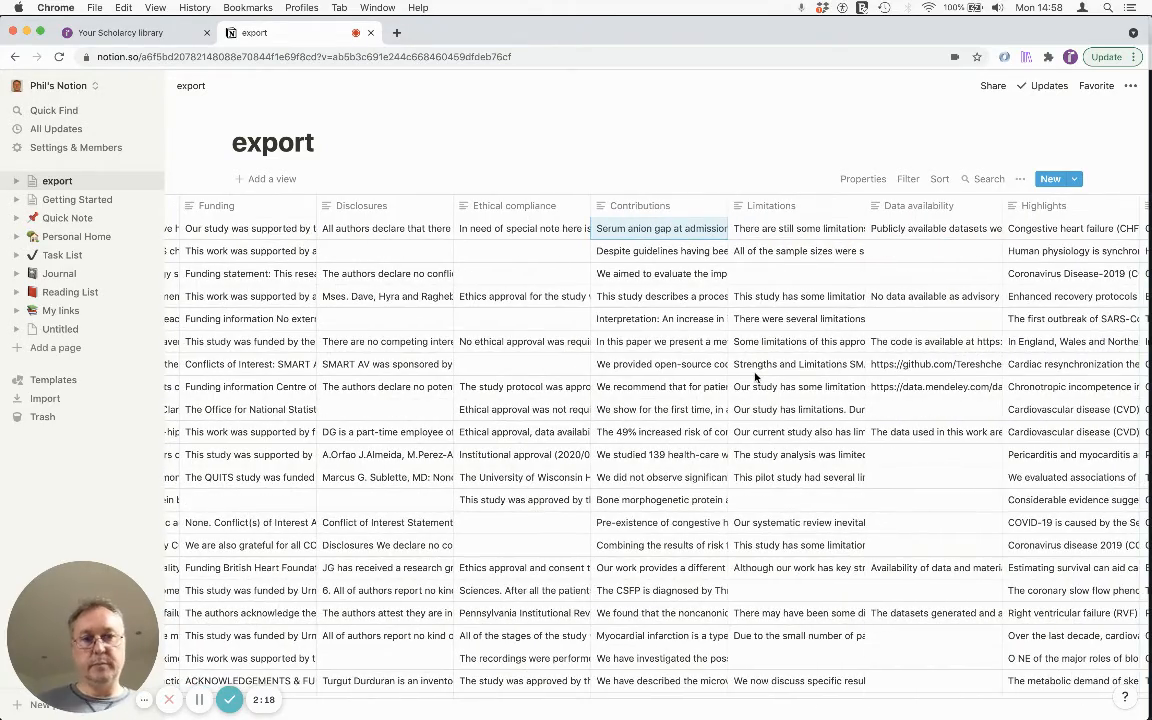